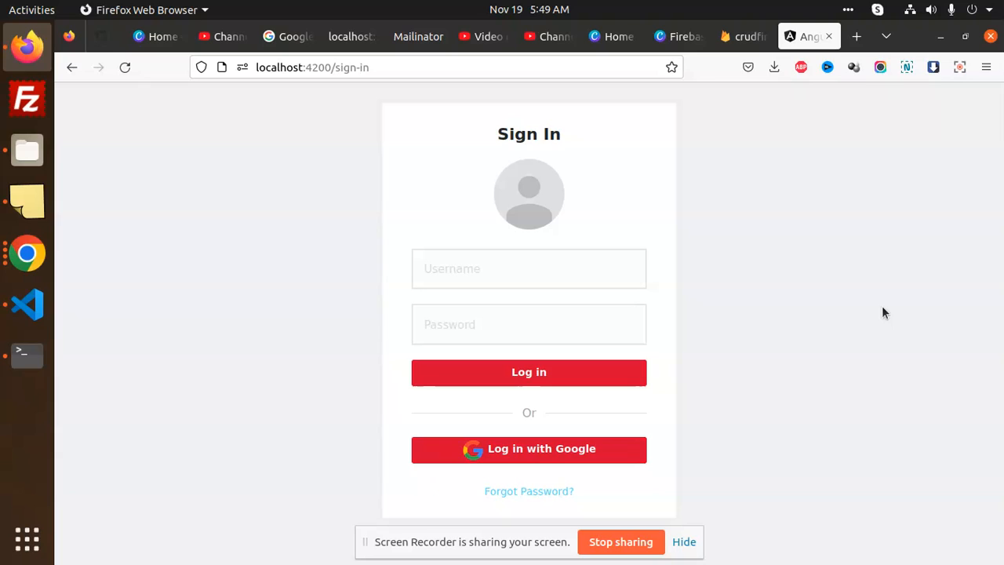
mouse_move(568, 461)
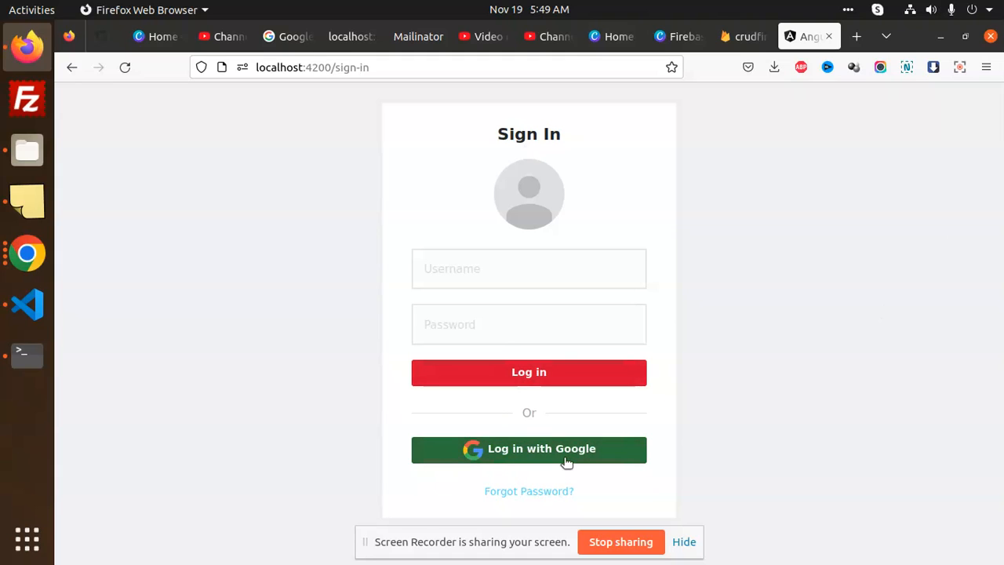
Log in with Google, pick an account, and land on the User Profile dashboard
click(529, 448)
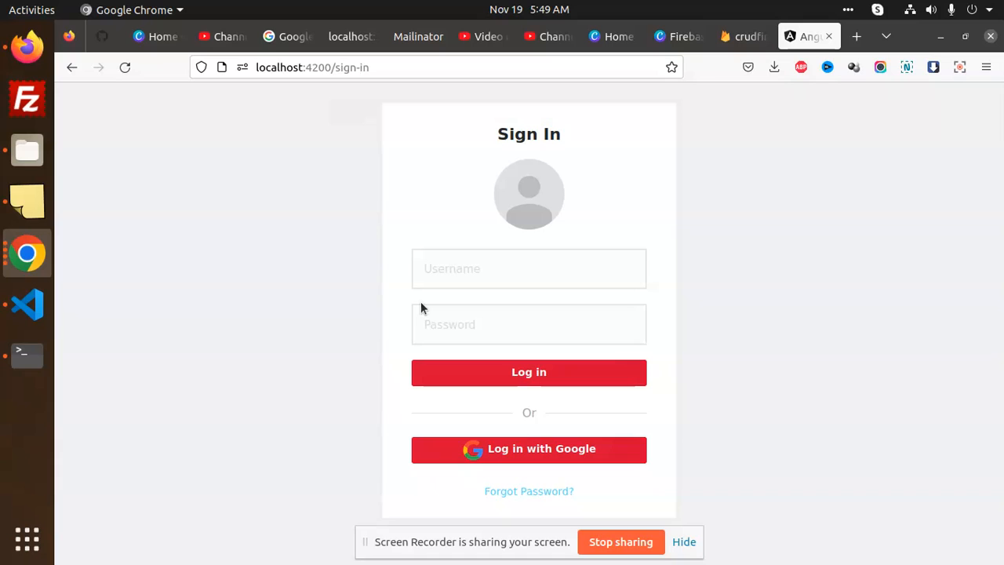
mouse_move(626, 449)
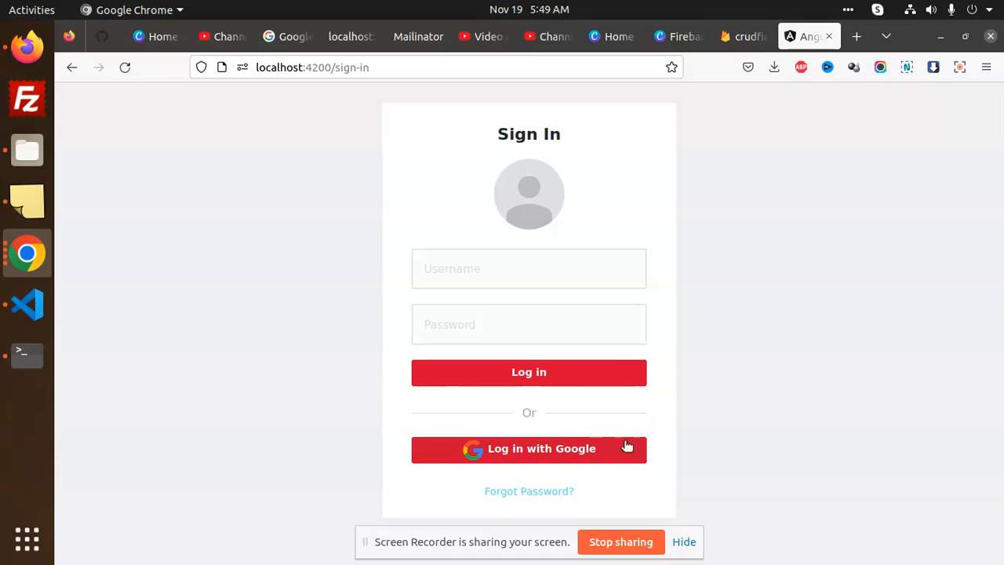
click(528, 449)
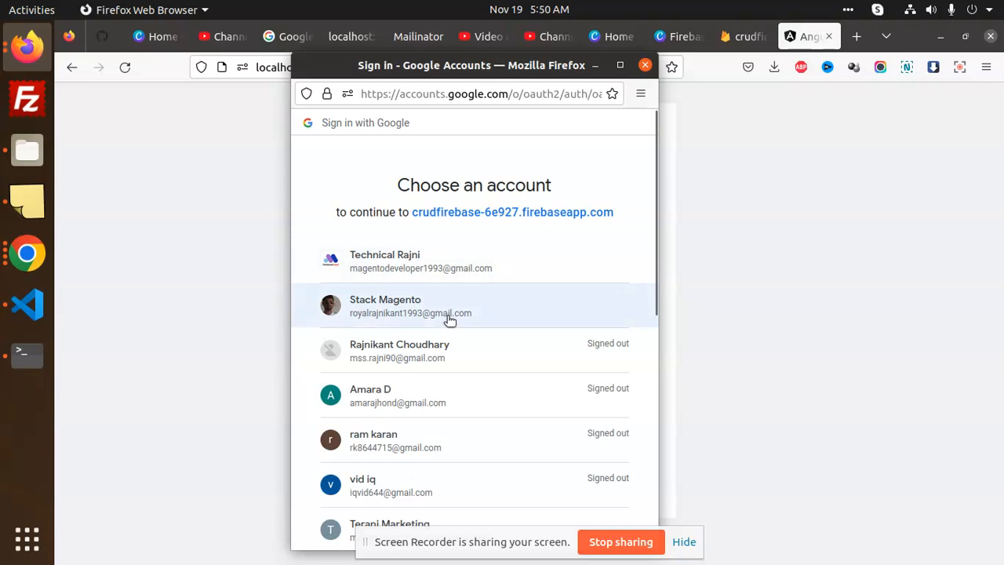
mouse_move(446, 260)
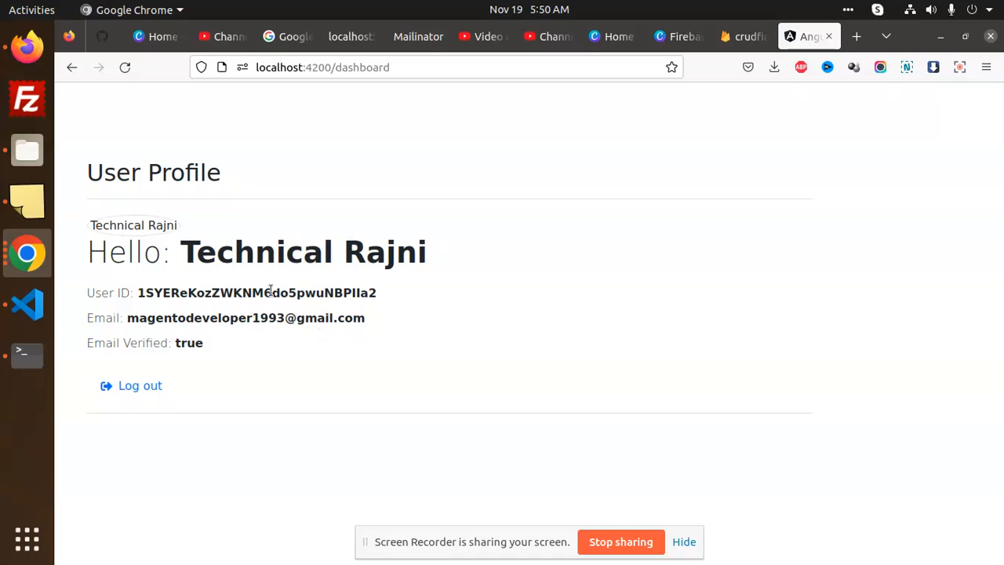
mouse_move(263, 339)
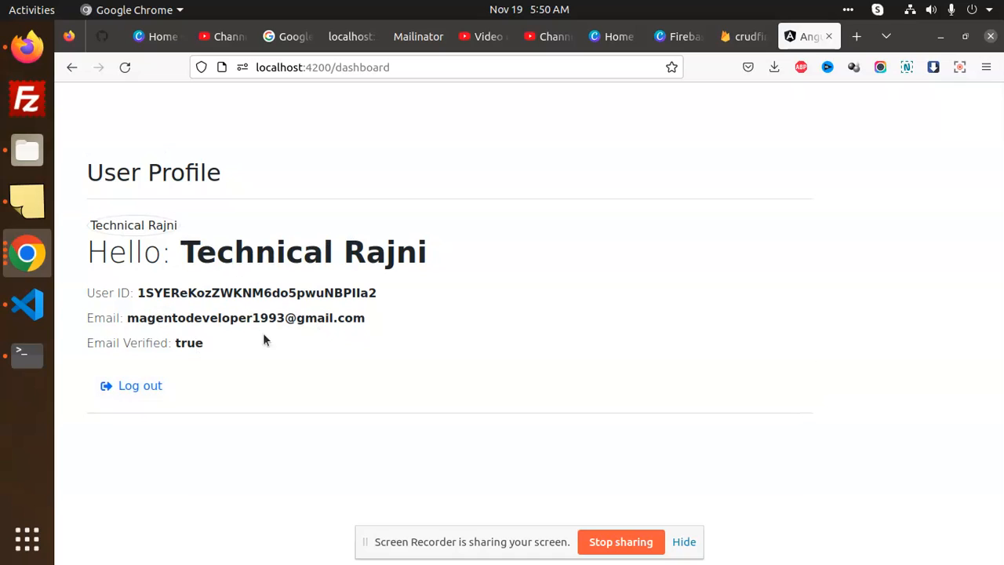
mouse_move(483, 147)
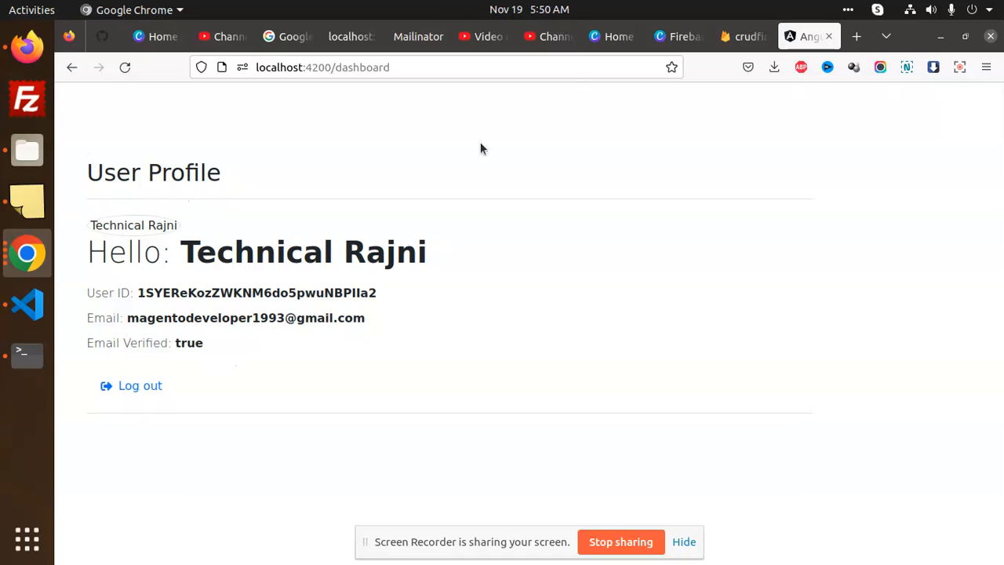
mouse_move(140, 386)
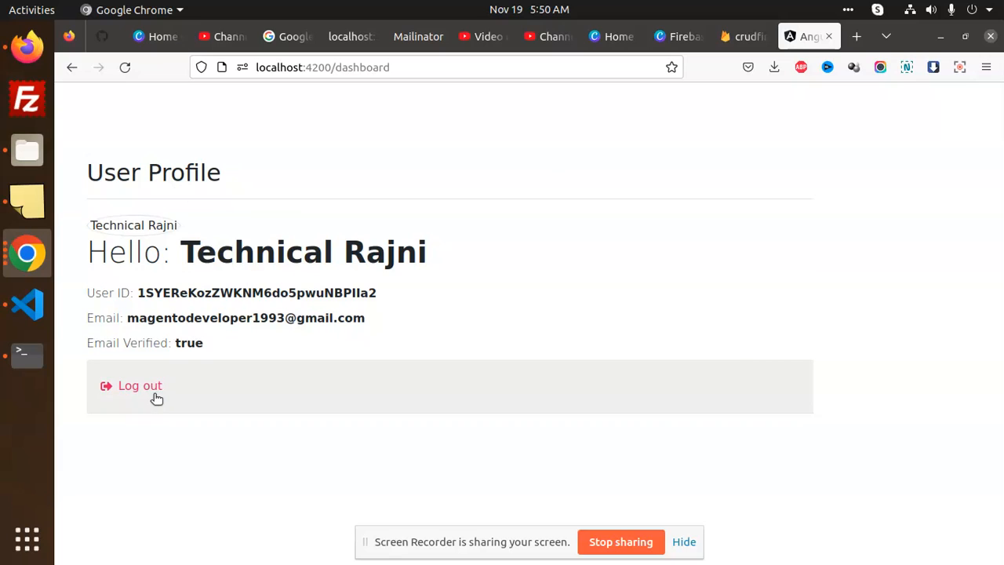
drag(88, 251, 254, 250)
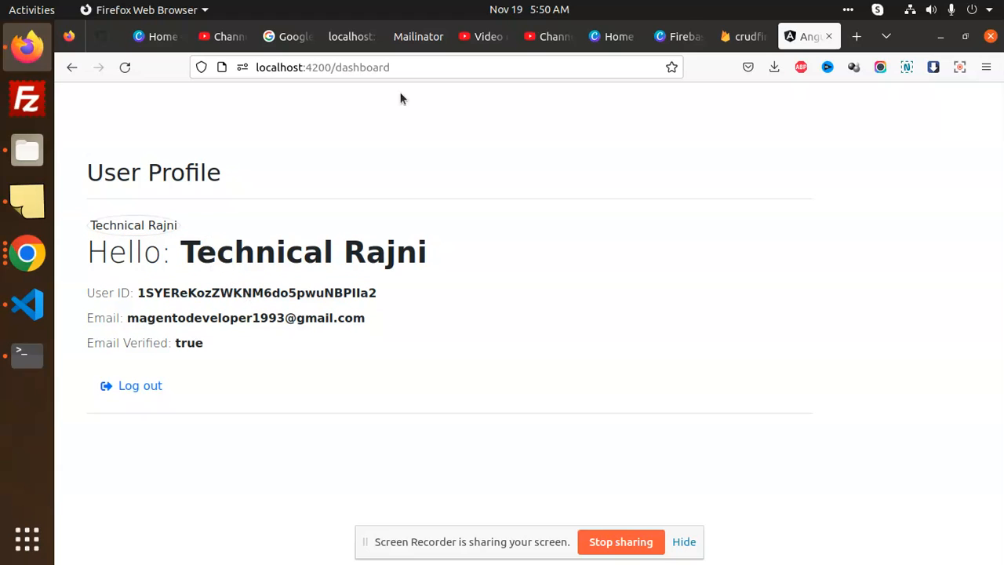
Show the Firebase Authentication users table with the two Google-provider accounts
click(743, 36)
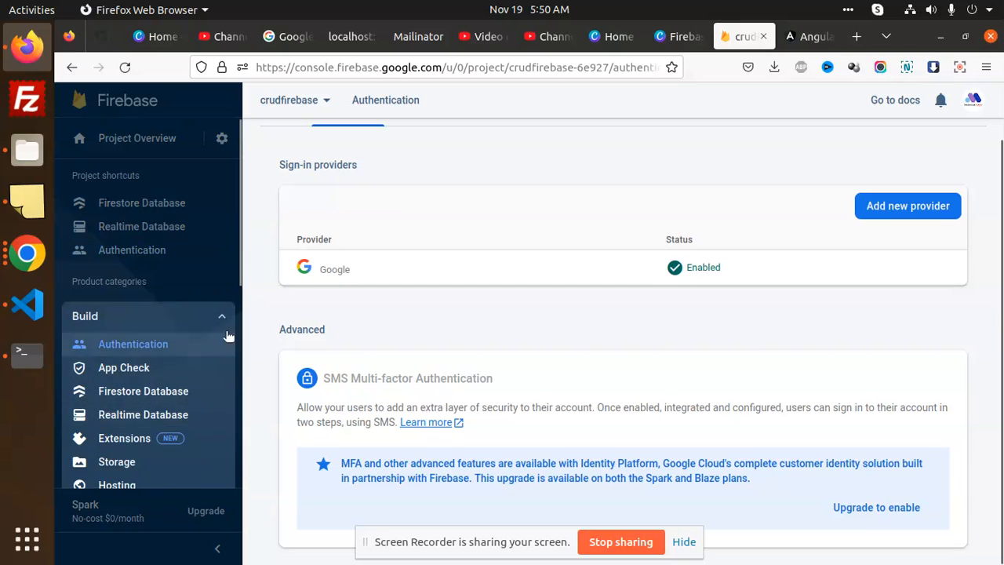
mouse_move(195, 327)
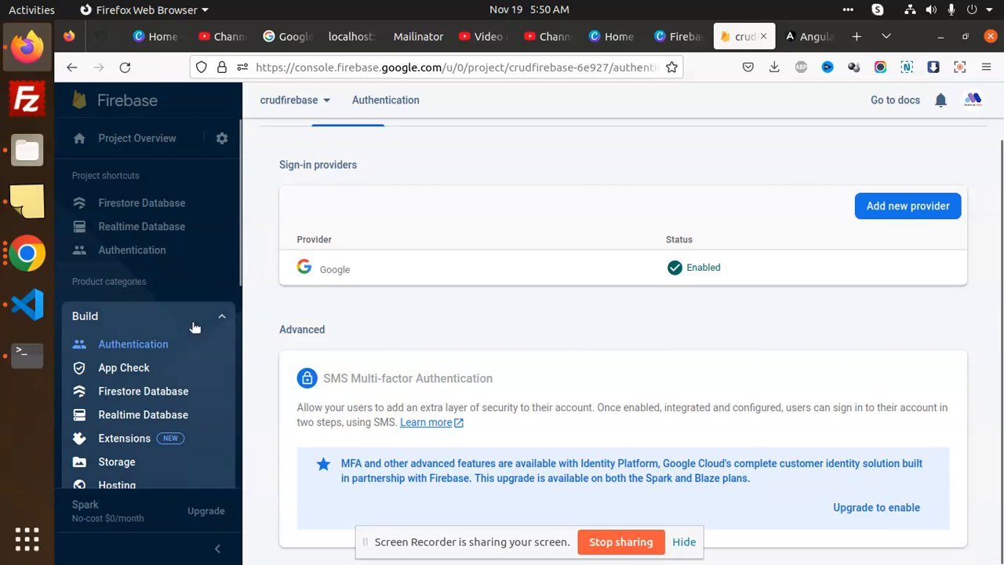
click(273, 170)
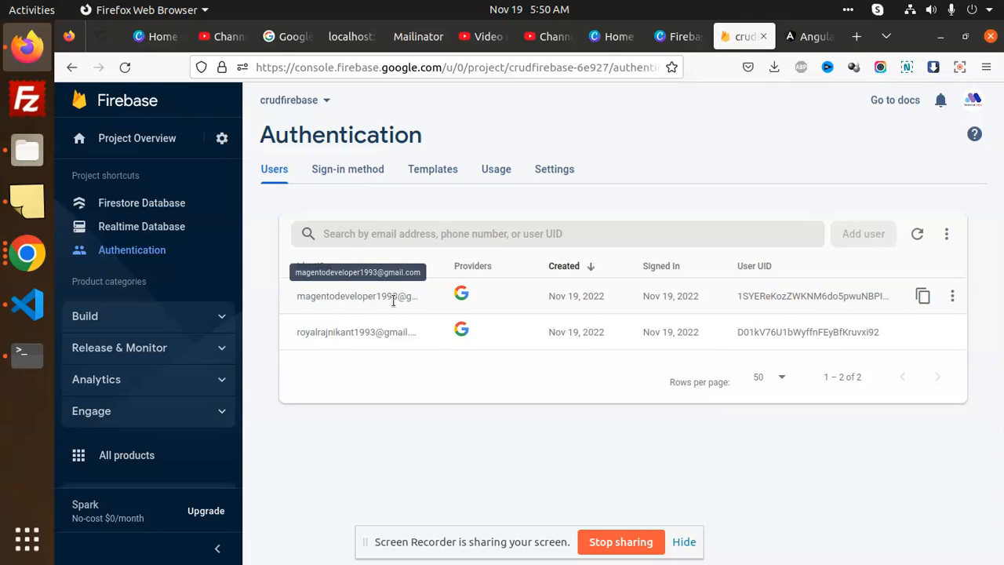
mouse_move(658, 310)
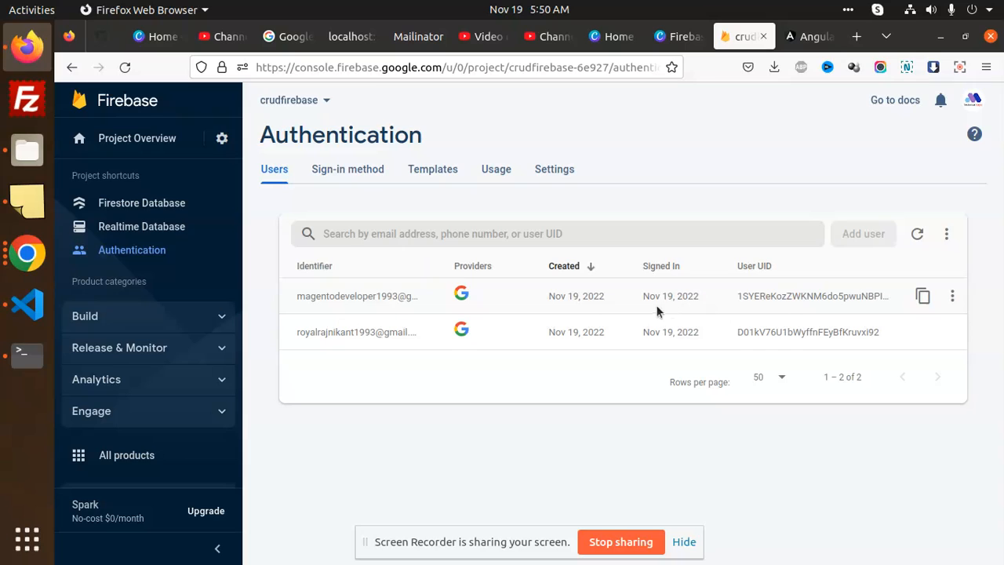
mouse_move(749, 298)
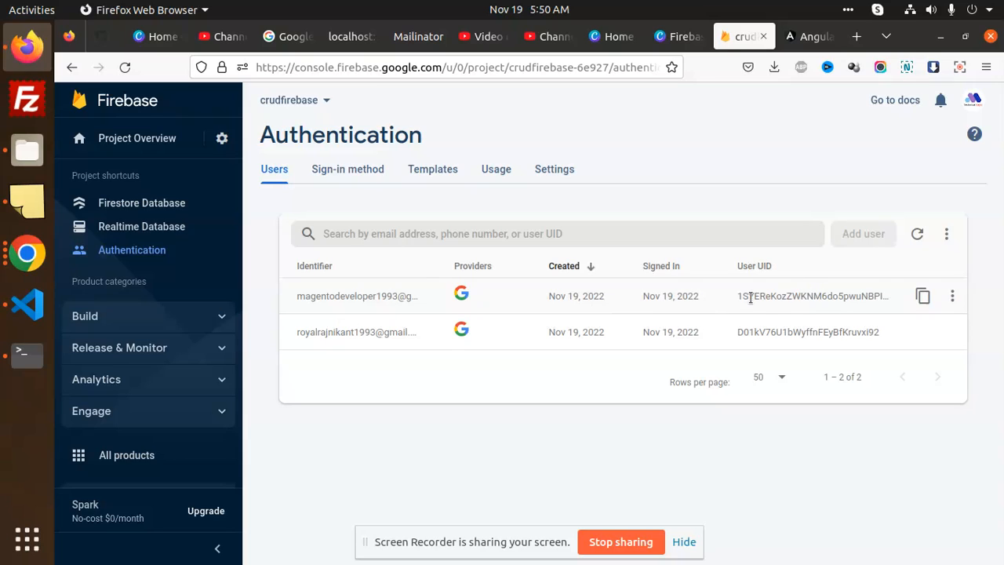
mouse_move(759, 308)
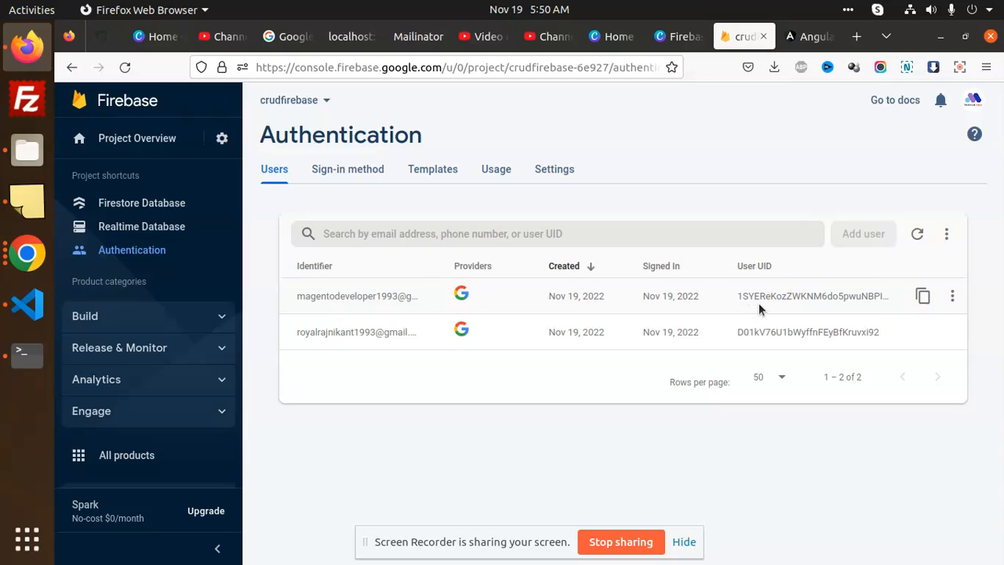
Switch back to the localhost app tab showing the User Profile dashboard
click(807, 36)
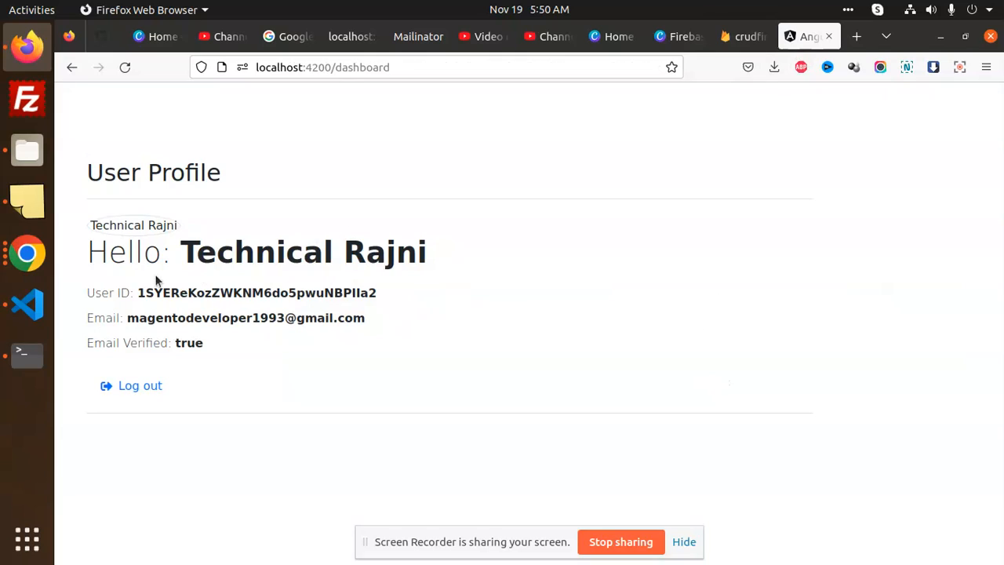
mouse_move(189, 328)
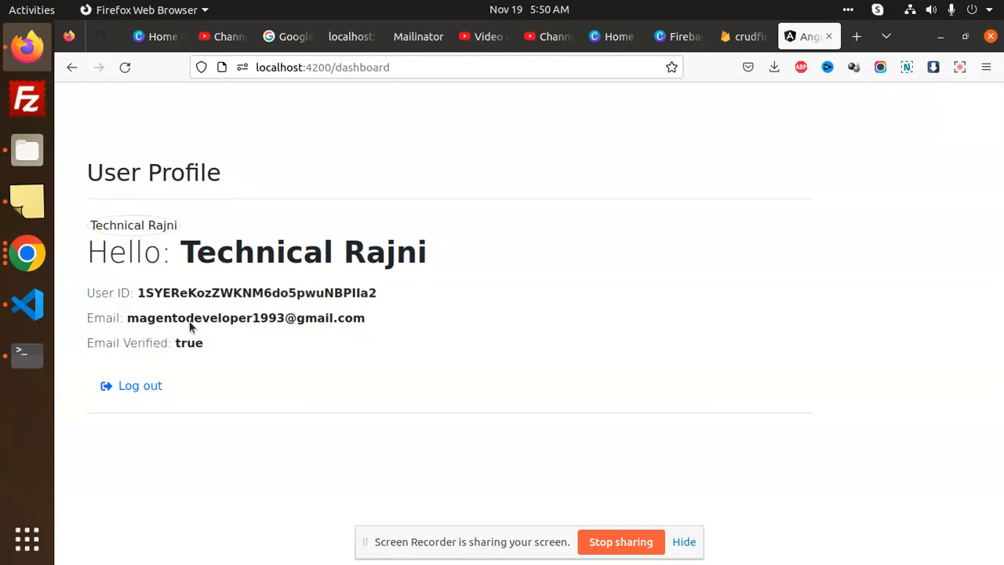
mouse_move(223, 336)
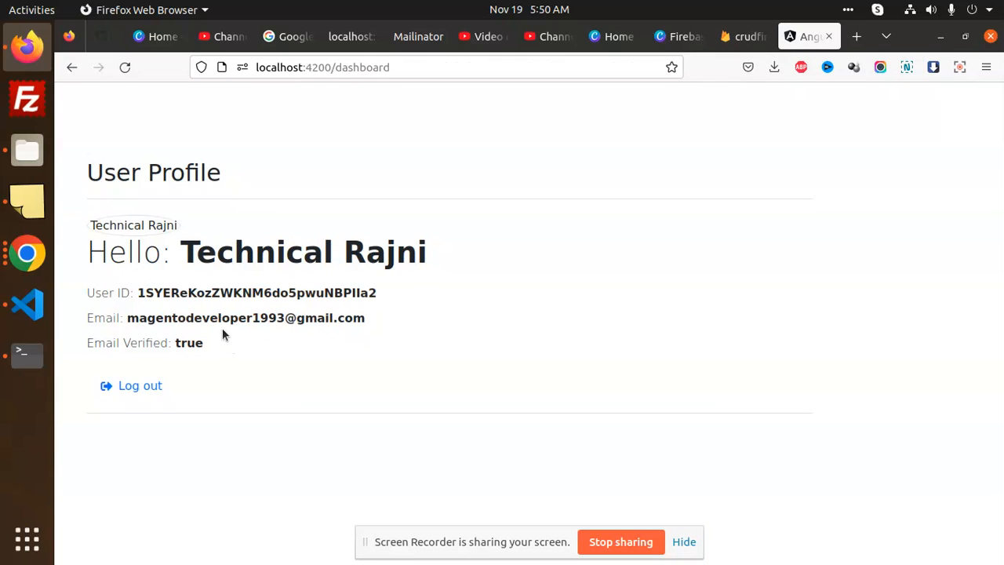
mouse_move(326, 496)
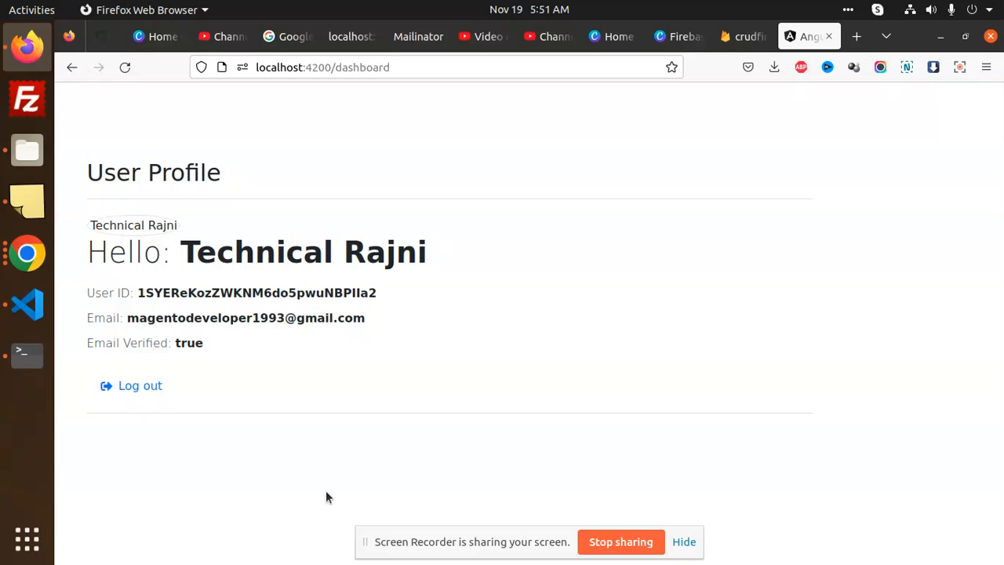
Bring up the Angular project in VS Code with environment.ts Firebase config showing
click(27, 304)
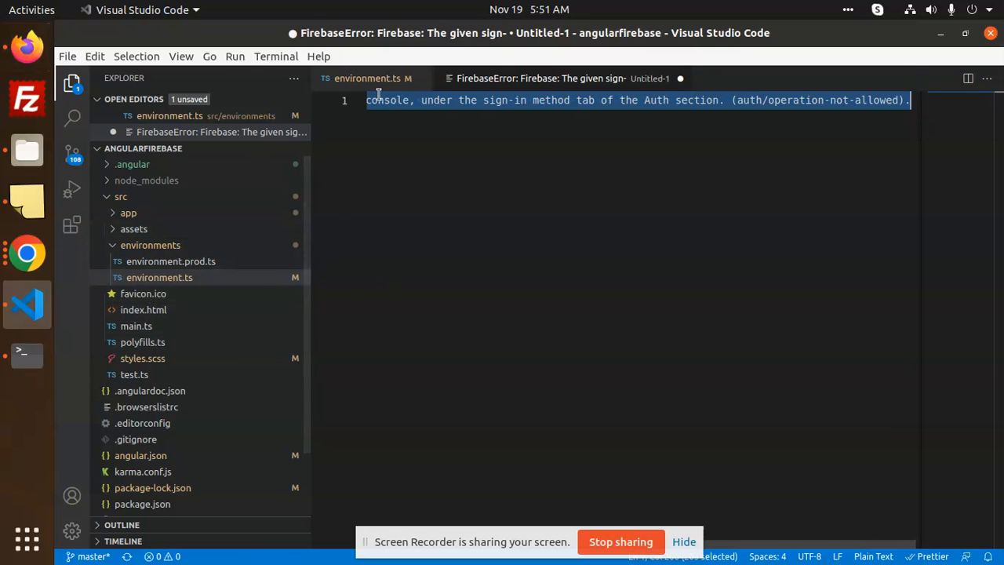
click(374, 78)
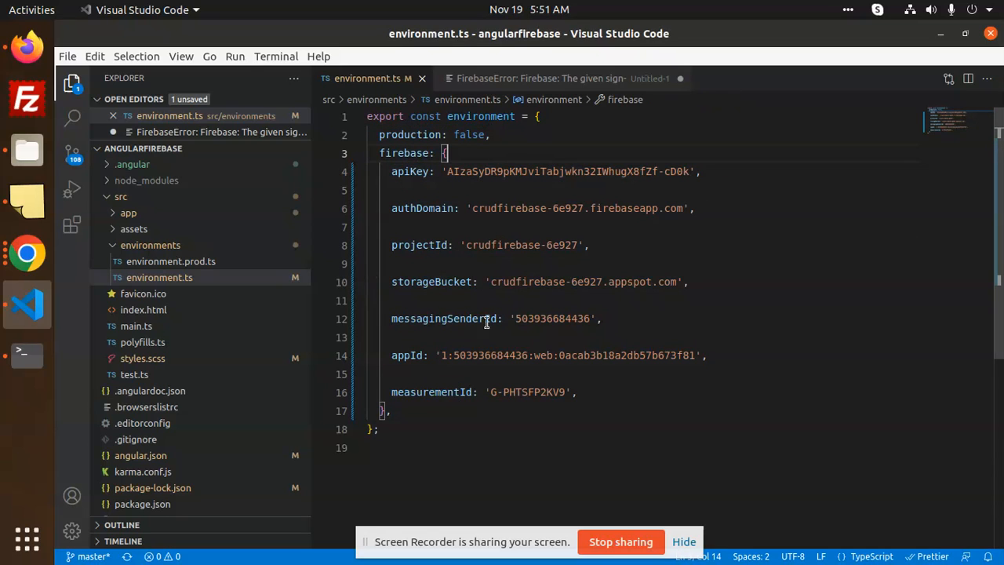
mouse_move(188, 293)
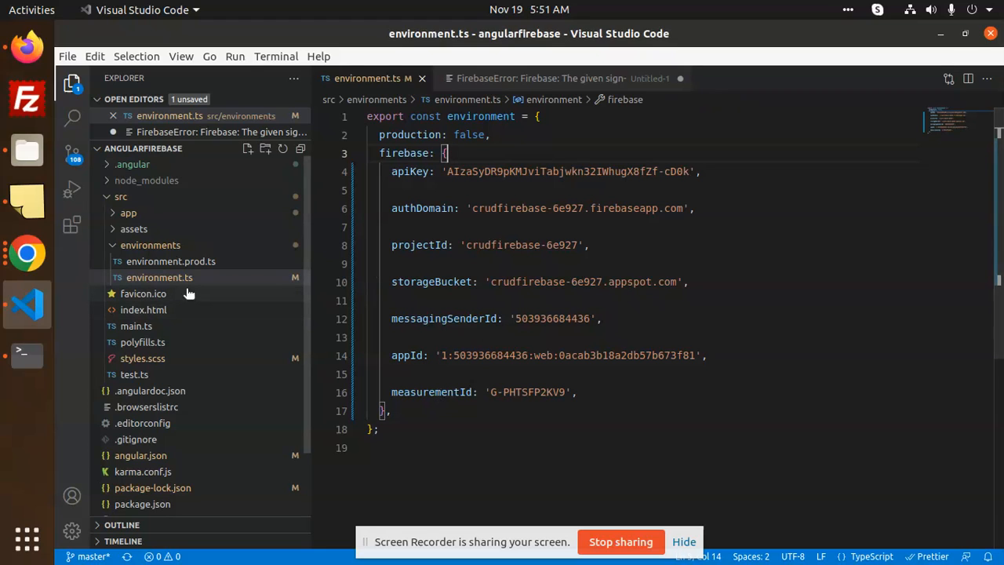
mouse_move(192, 345)
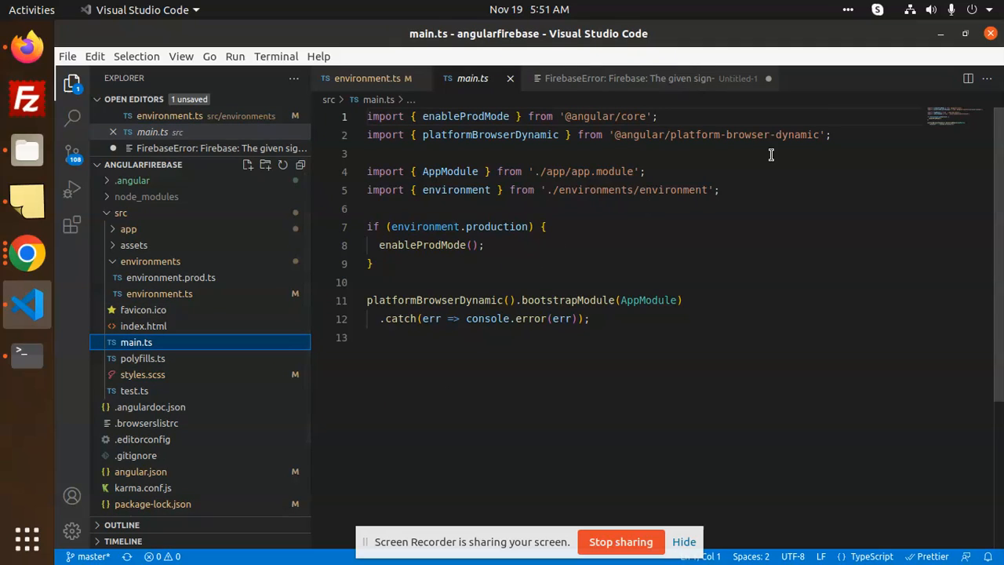
Expand src/app/components/sign-in and open the sign-in component's HTML template
double_click(593, 190)
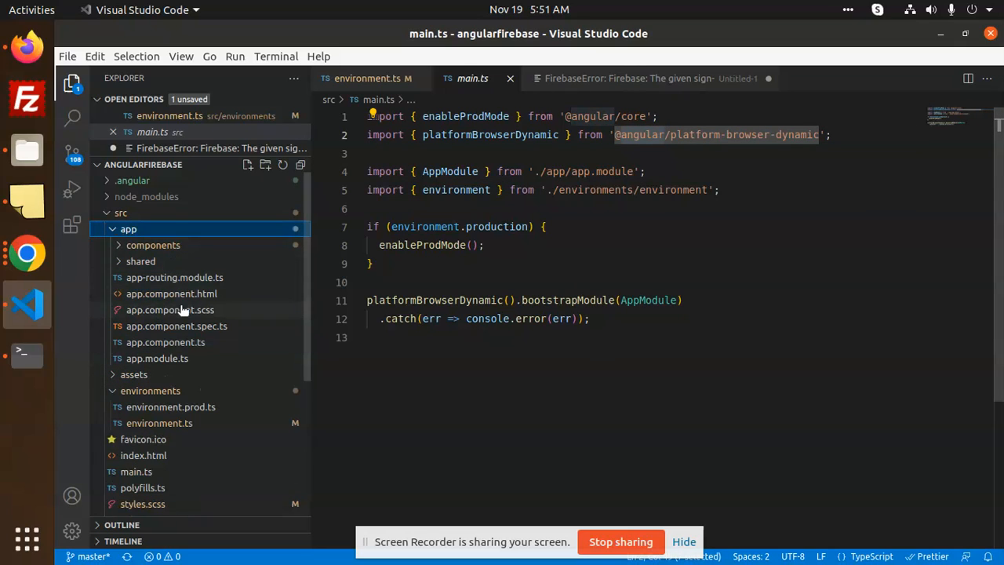
click(154, 244)
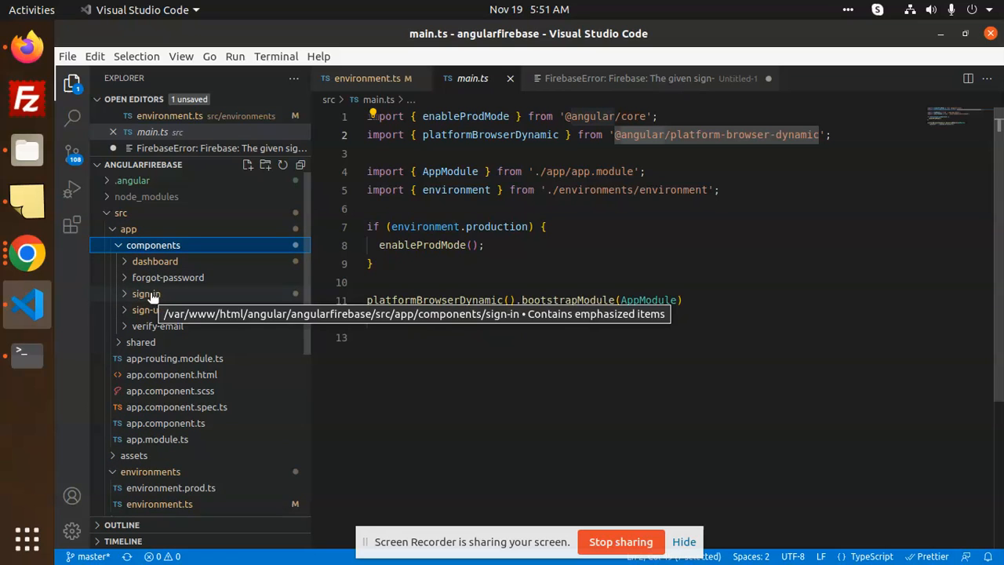
click(146, 293)
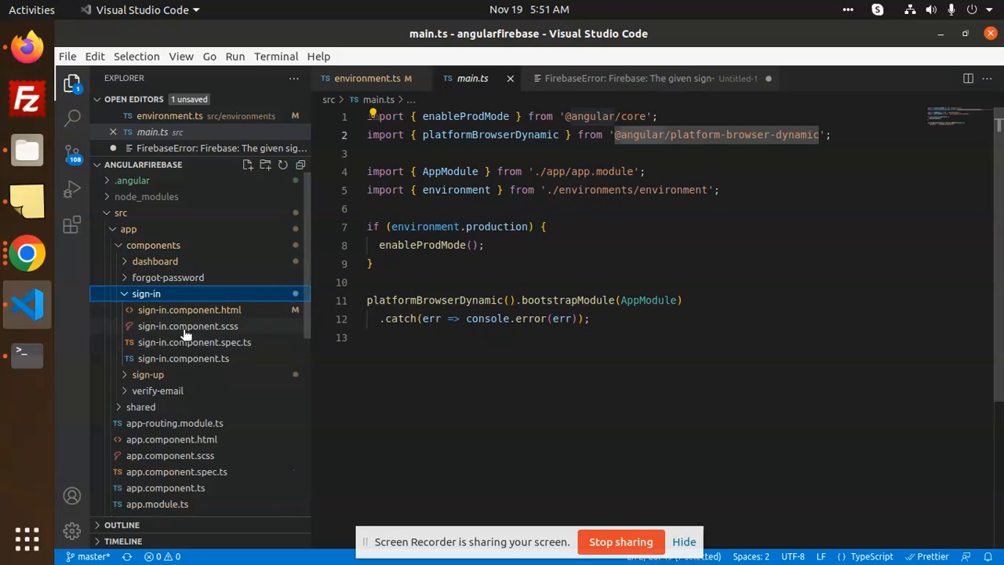
click(188, 309)
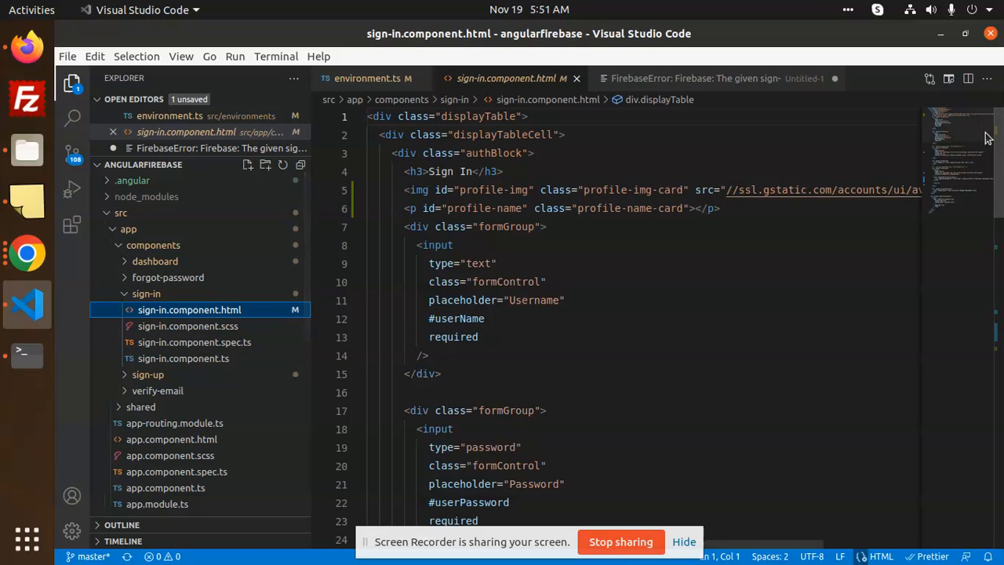
Scroll to the Google button markup calling authService.GoogleAuth(), then move to the component's TypeScript
scroll(down, 3)
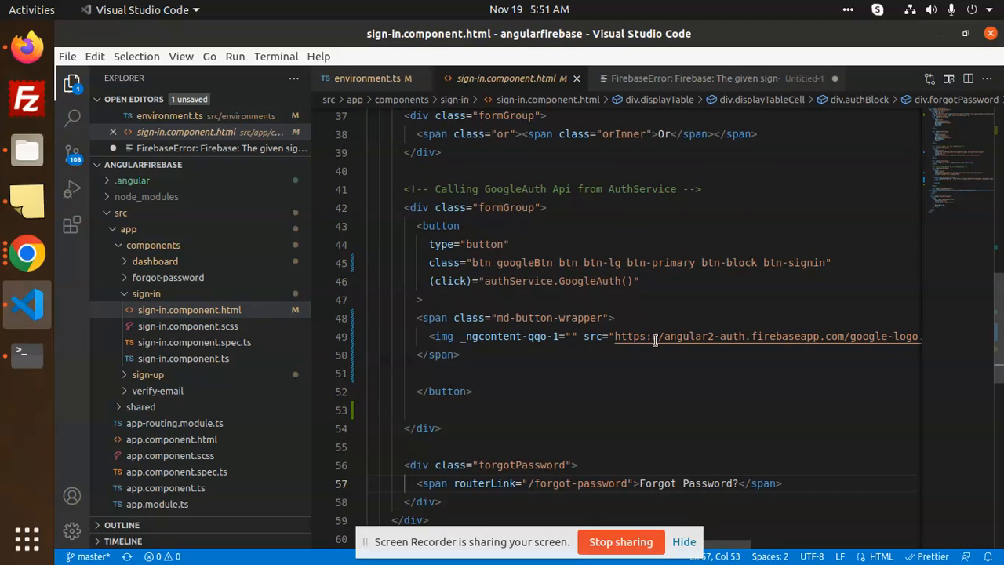
mouse_move(471, 335)
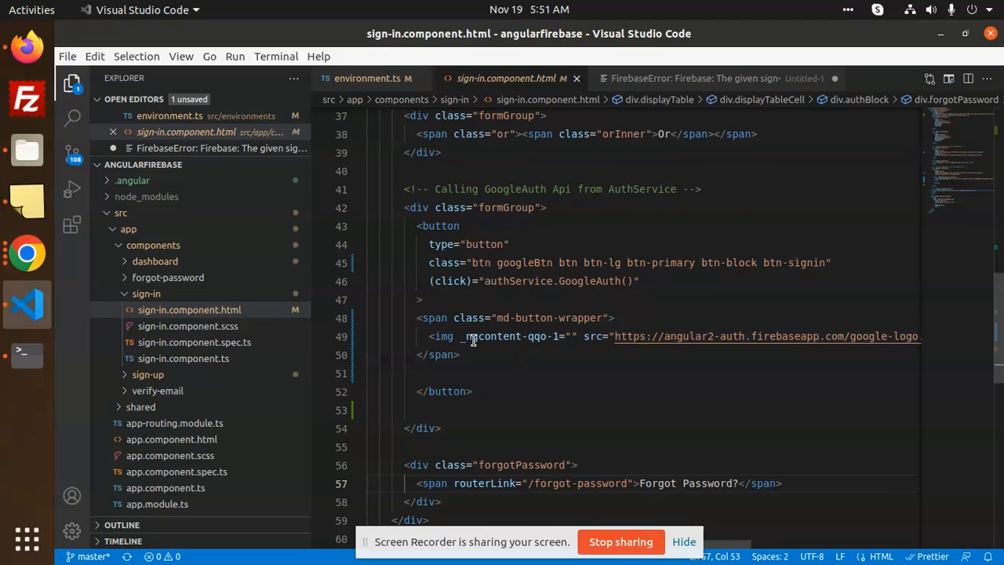
mouse_move(794, 339)
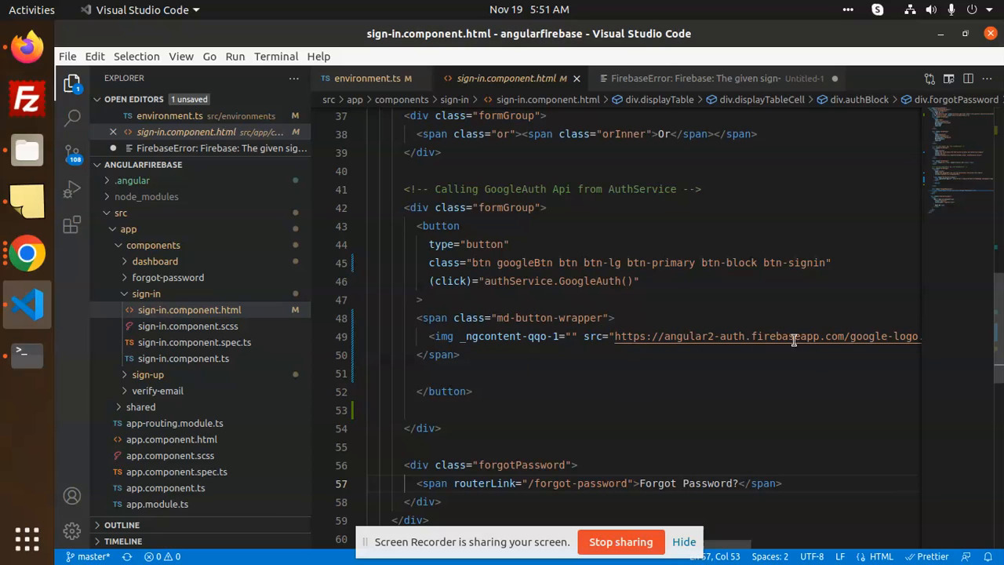
double_click(518, 280)
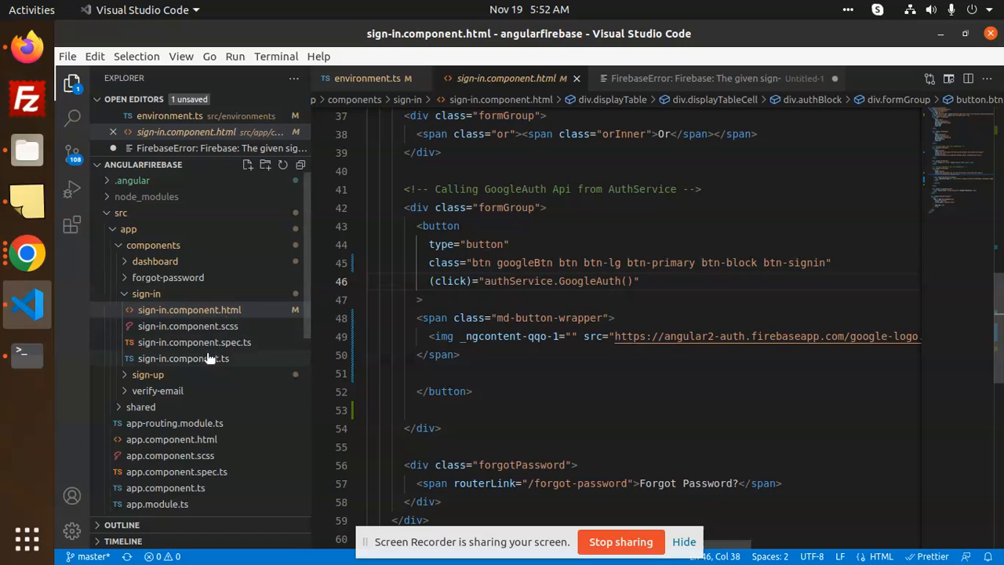
click(181, 358)
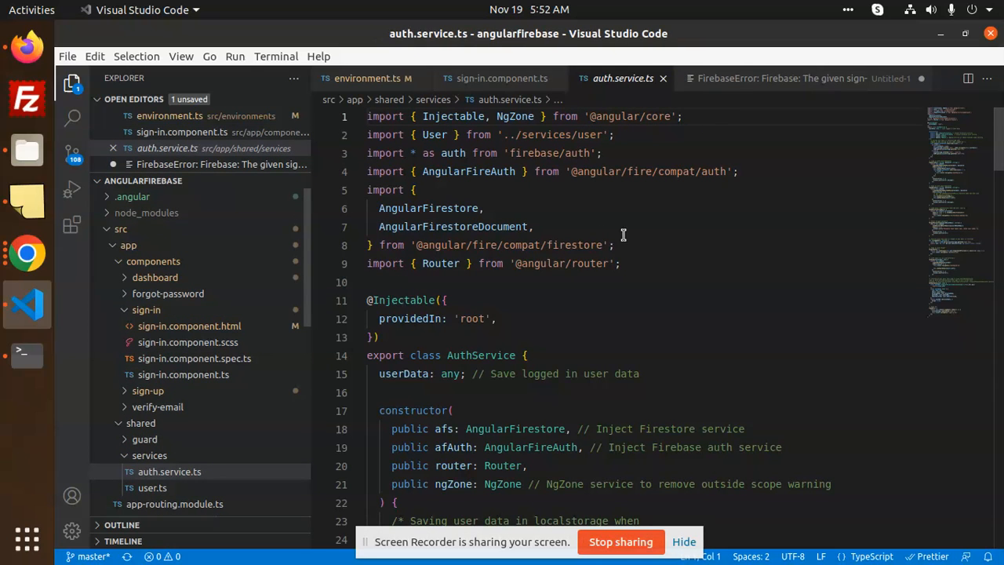
mouse_move(969, 138)
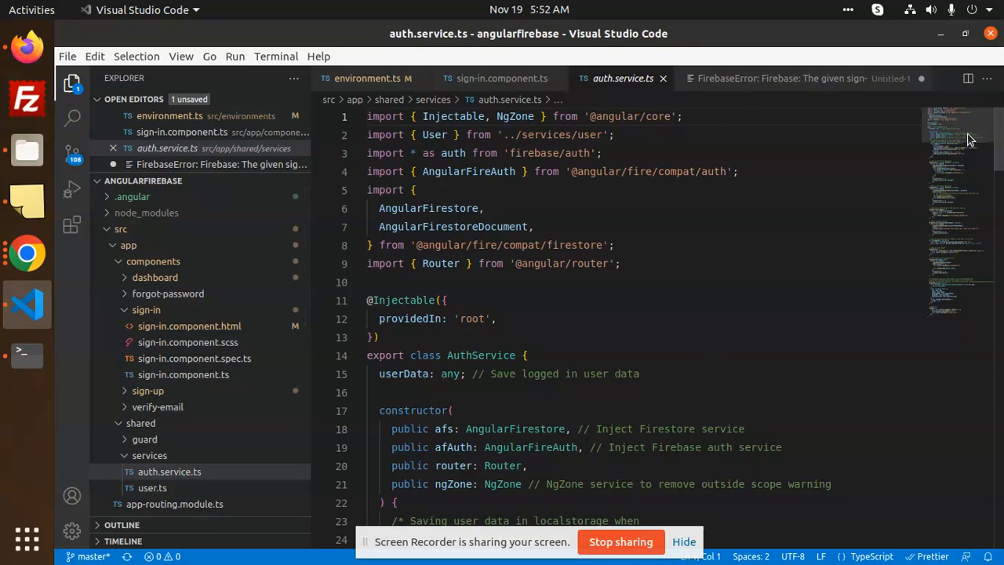
Scroll through AuthService's verification-mail and password-reset methods
scroll(down, 3)
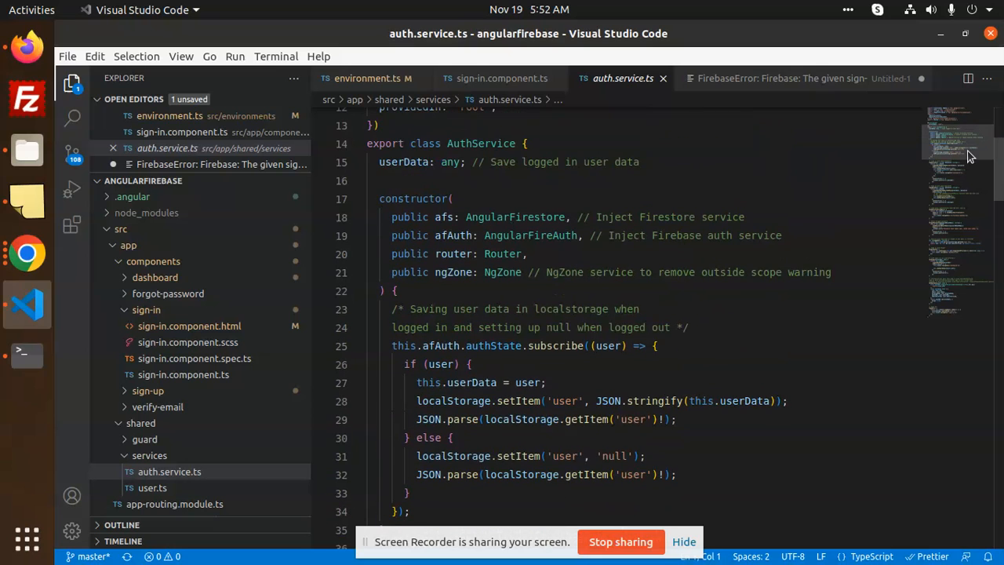
scroll(down, 3)
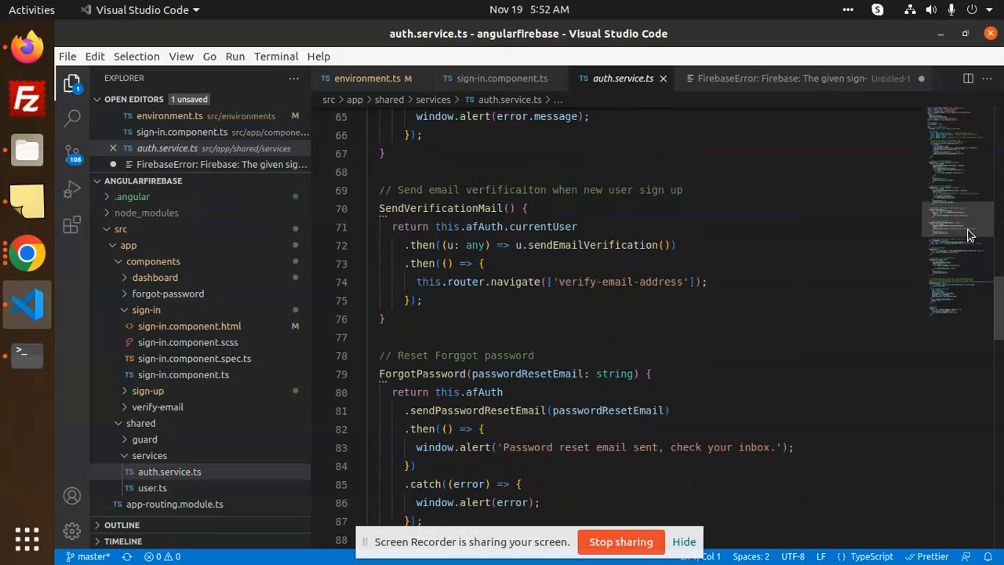
scroll(down, 3)
text(GoogleAuth)
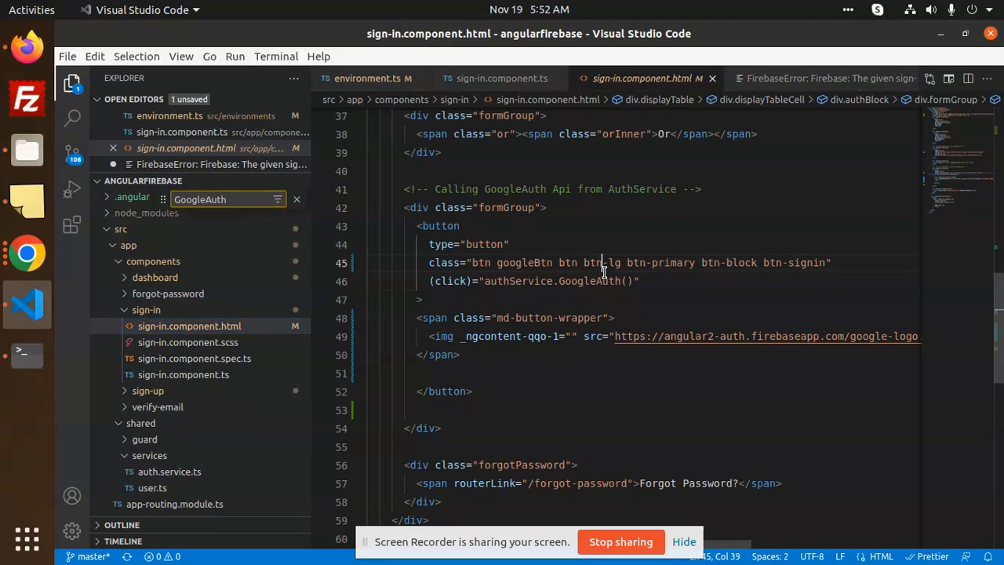
Search auth.service.ts for GoogleAuth and follow GoogleAuthProvider into Firebase's auth-public.d.ts
key(ctrl+f)
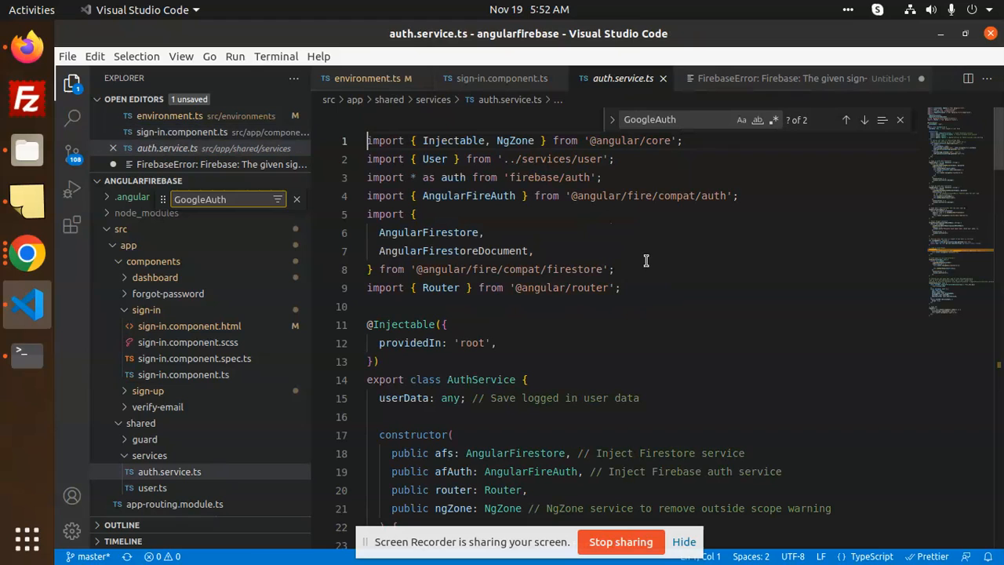
click(682, 120)
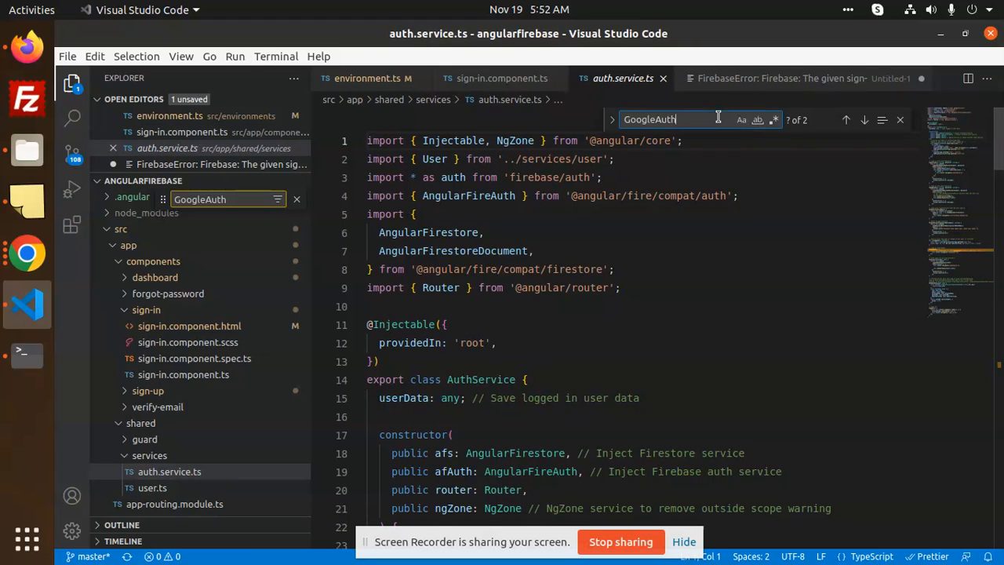
click(863, 119)
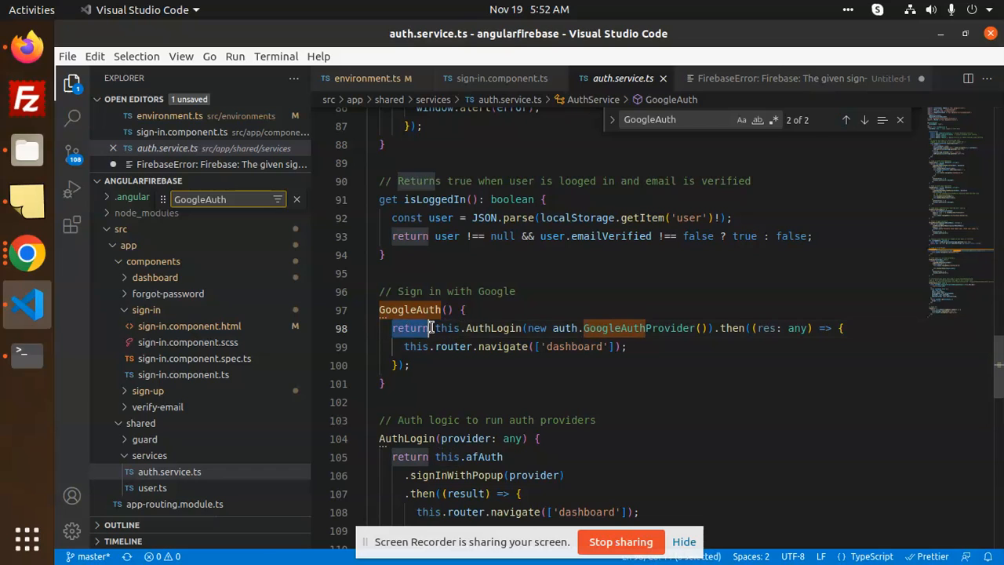
click(492, 328)
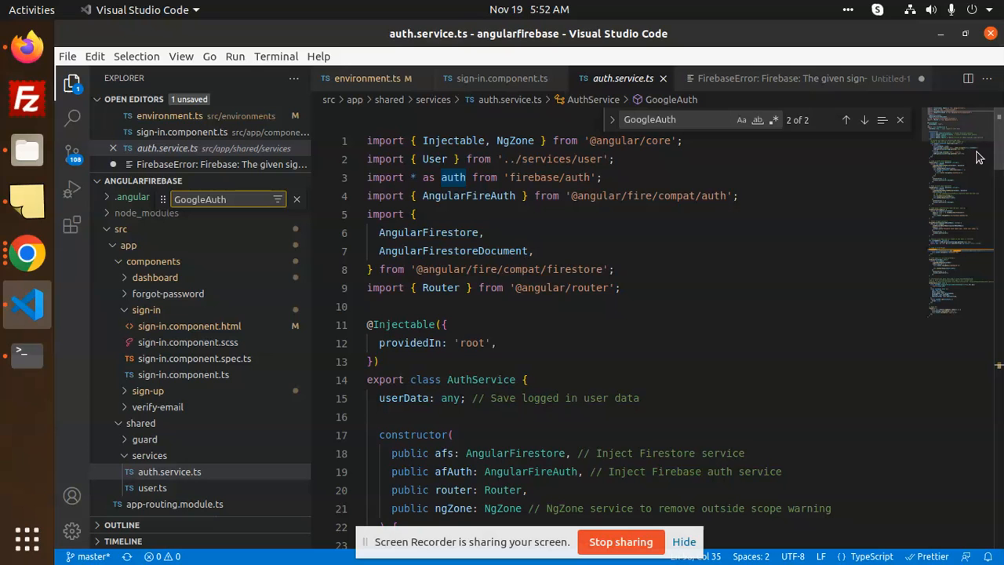
scroll(down, 3)
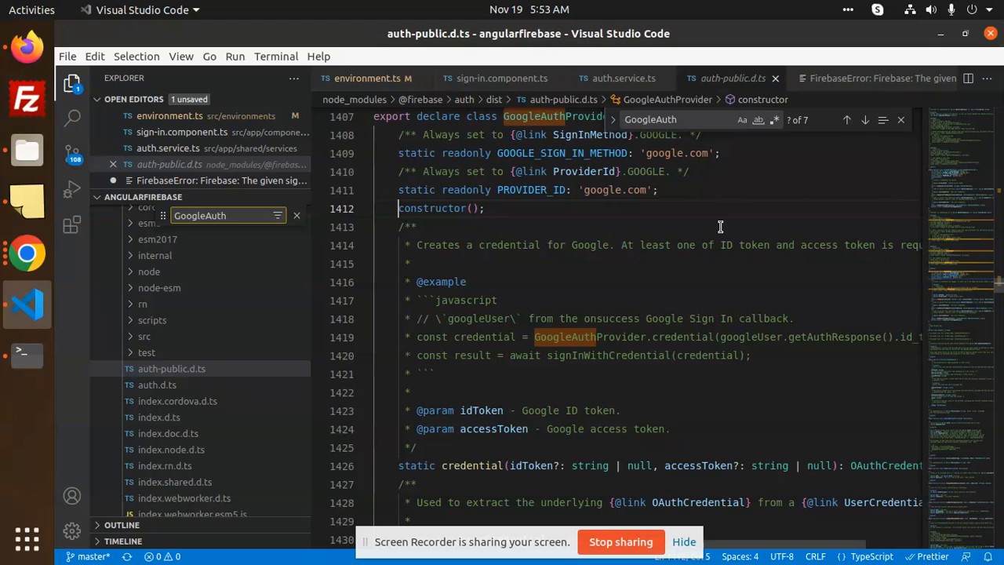
Back in auth.service.ts, highlight AuthLogin and inspect its afAuth popup sign-in call
click(624, 79)
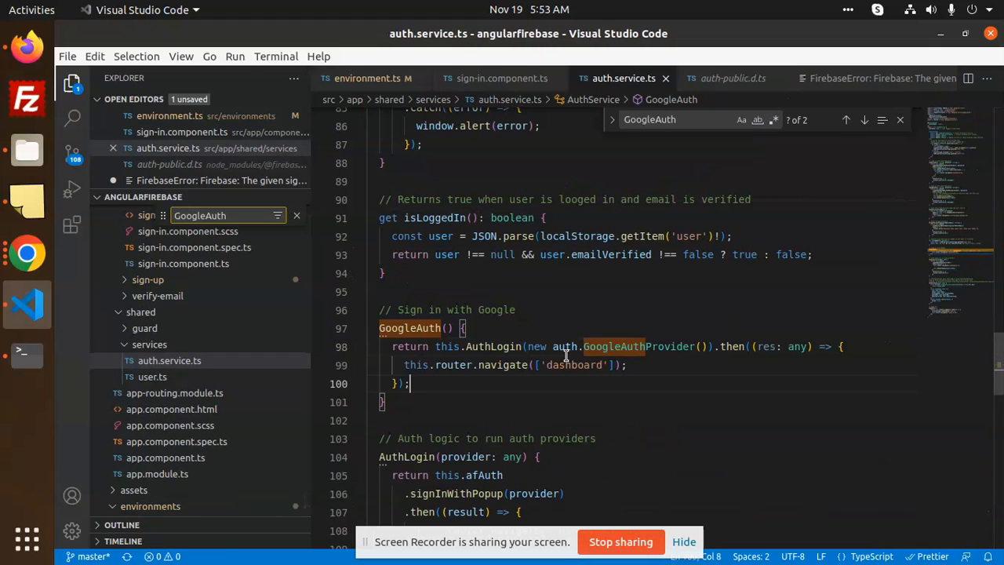
double_click(615, 347)
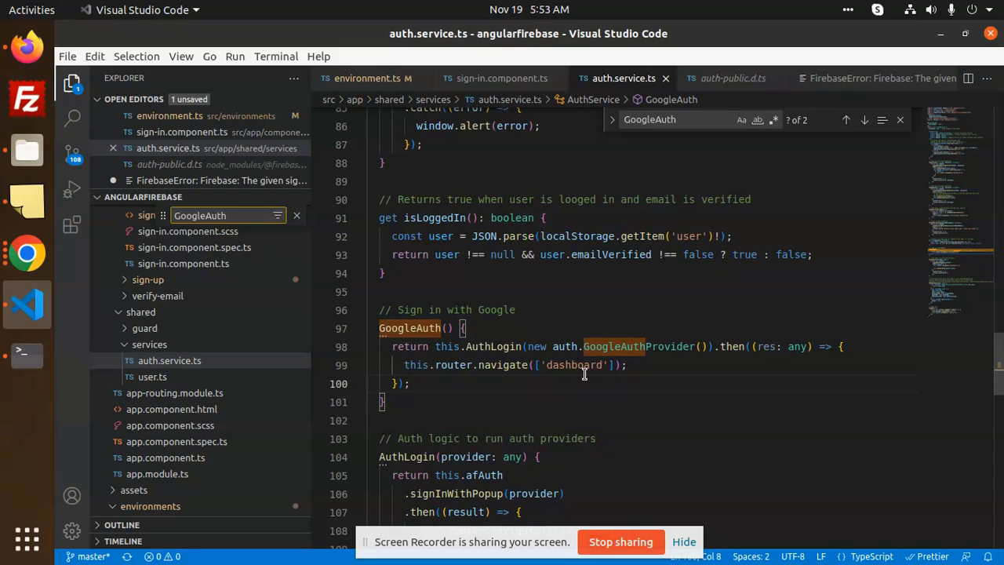
double_click(492, 347)
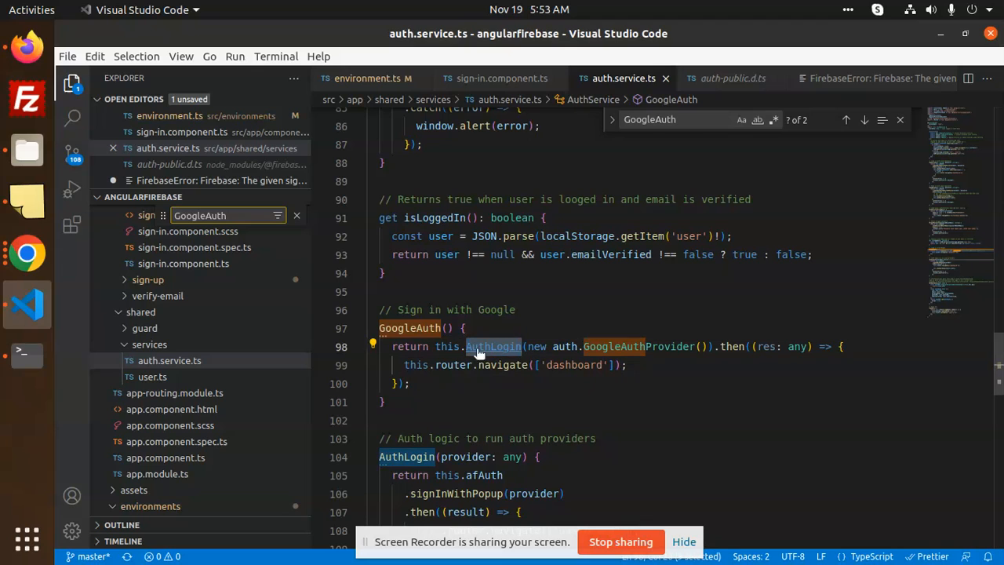
scroll(down, 3)
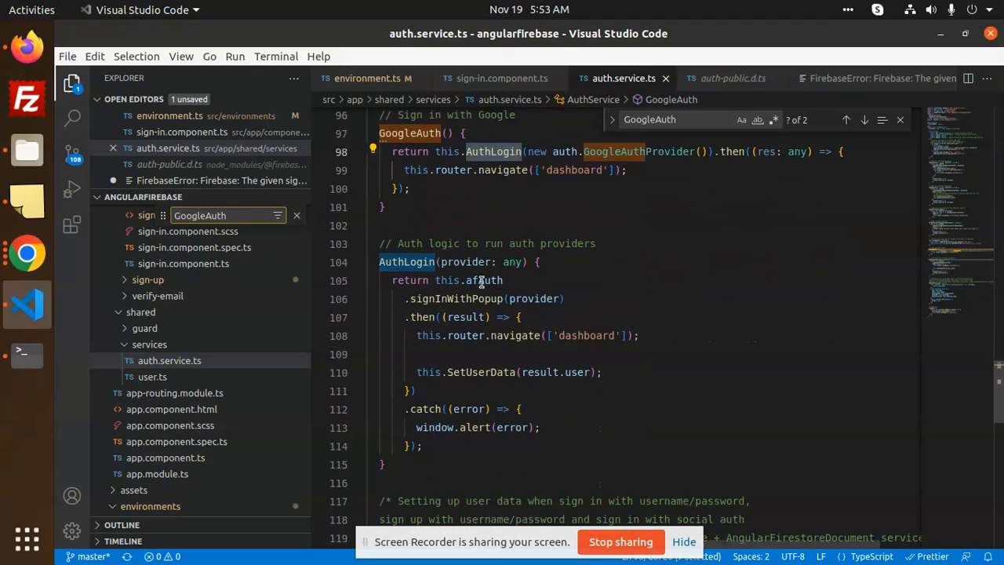
click(589, 243)
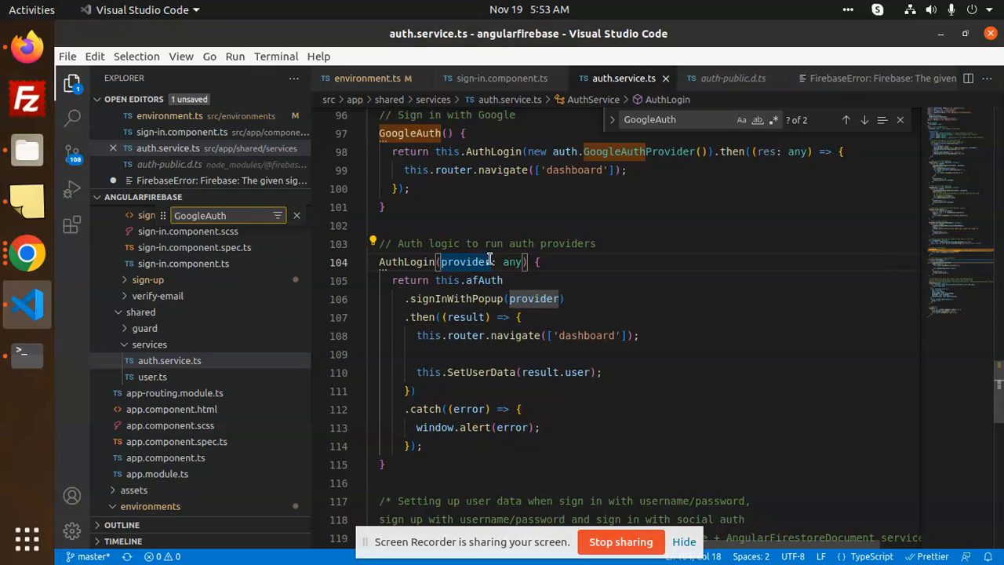
mouse_move(489, 264)
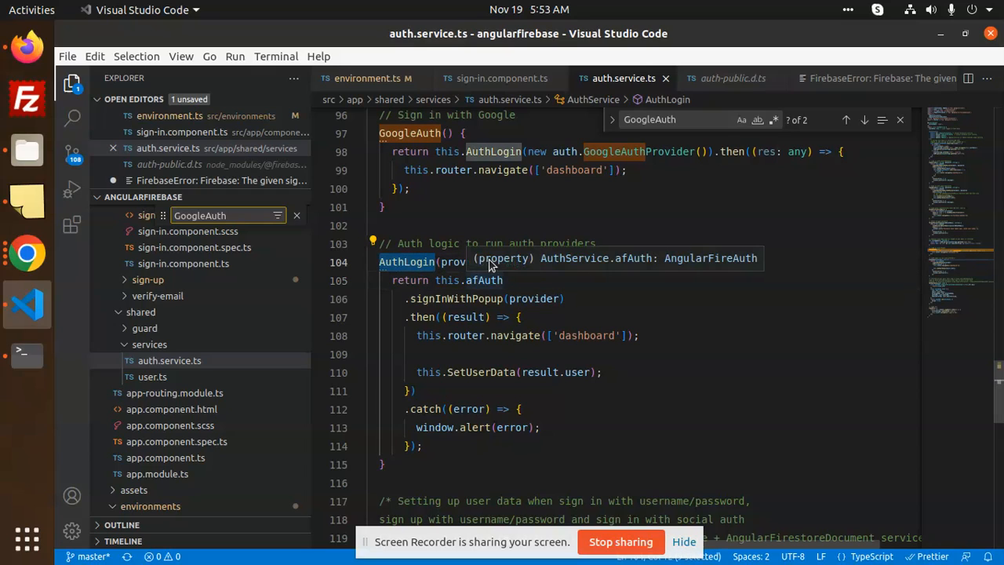
mouse_move(646, 261)
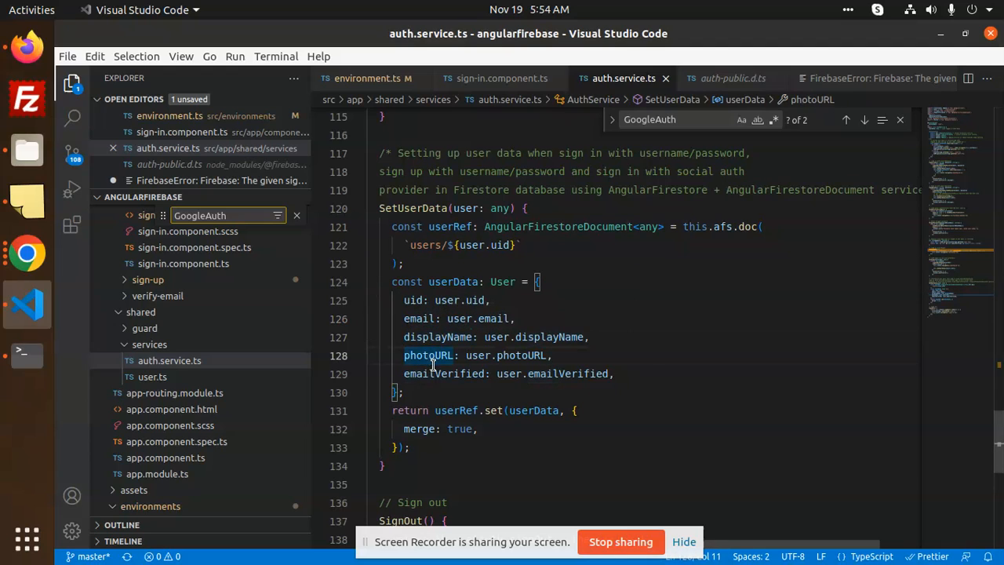
Scroll to the SignOut method below SetUserData that removes the stored user
click(541, 428)
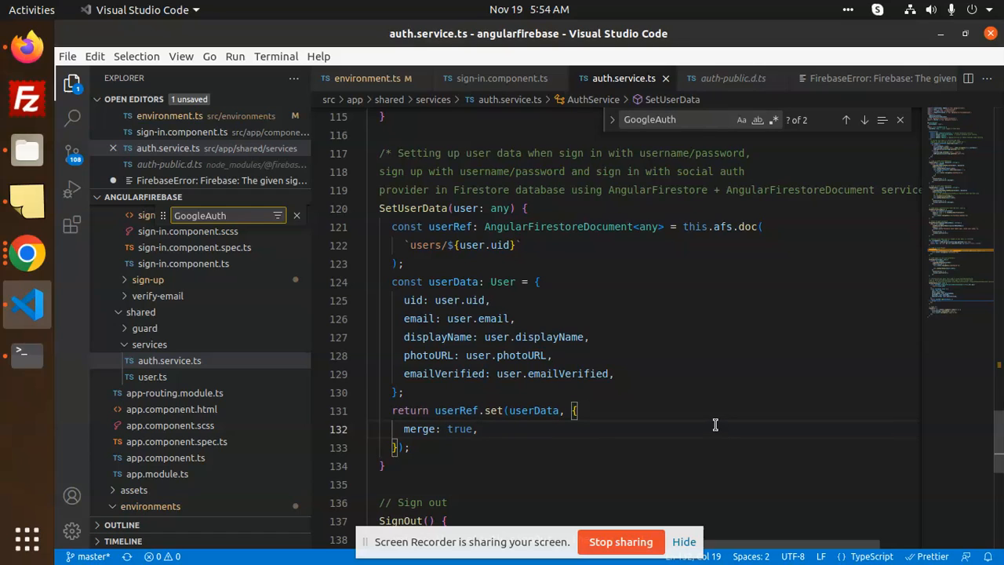
mouse_move(714, 424)
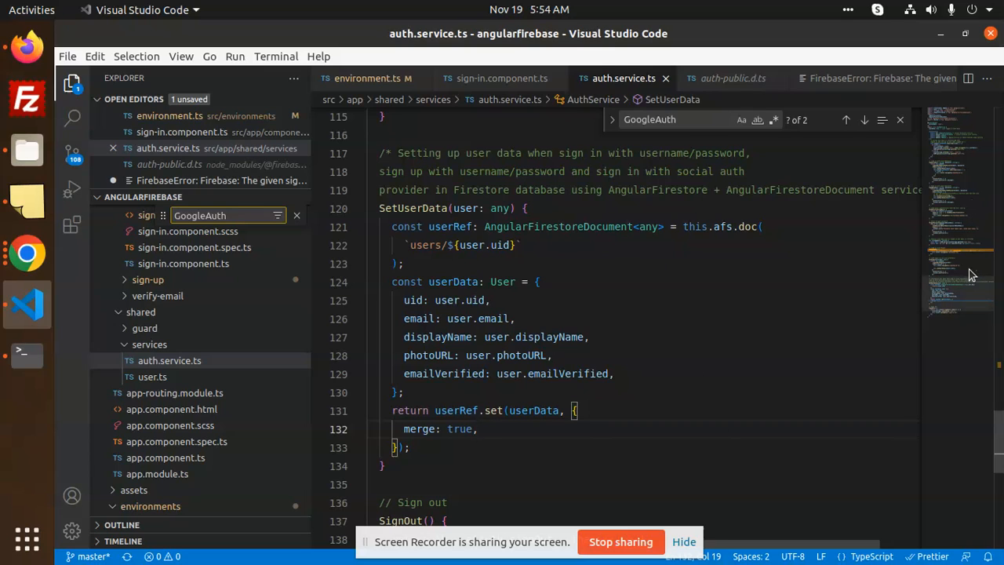
scroll(down, 3)
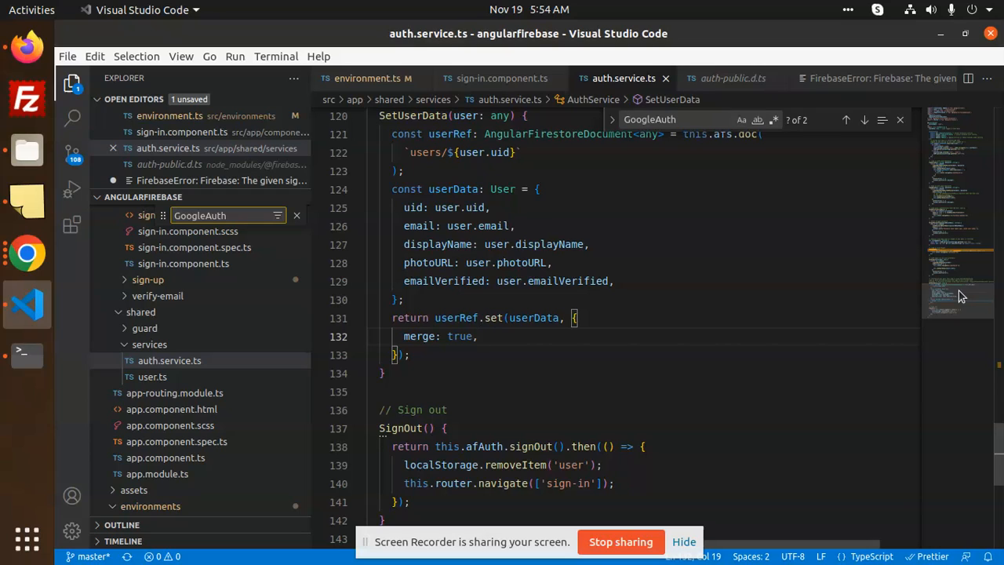
mouse_move(828, 514)
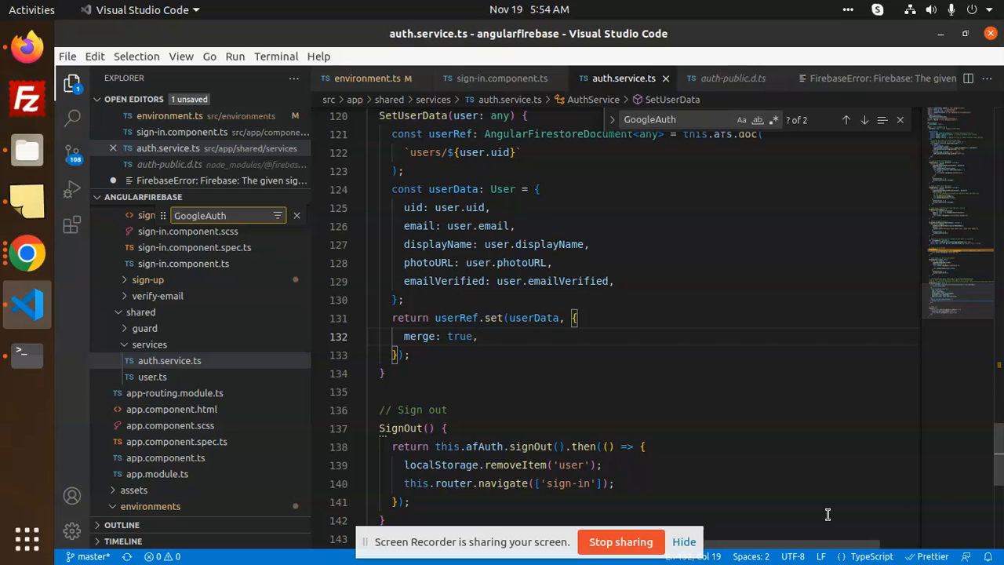